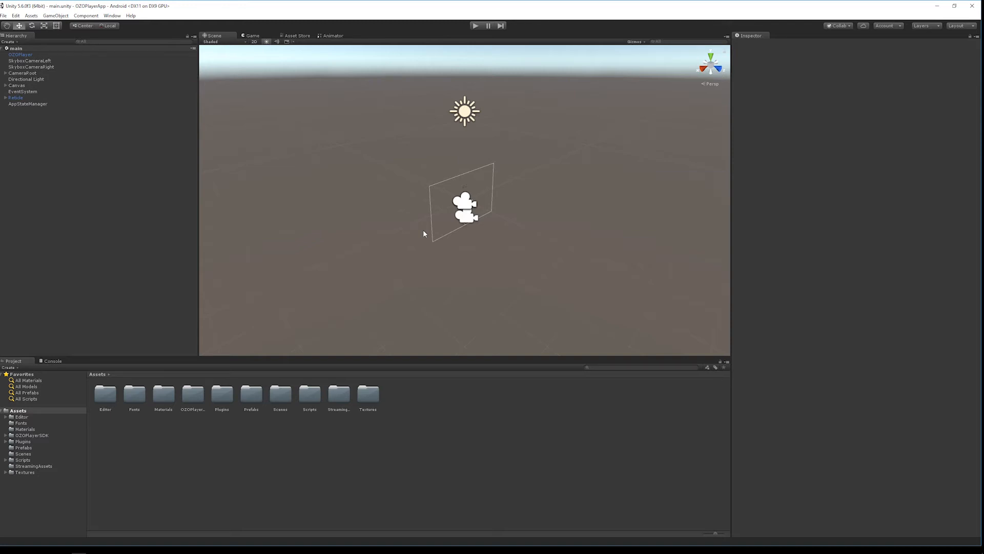
pyautogui.moveTo(33, 432)
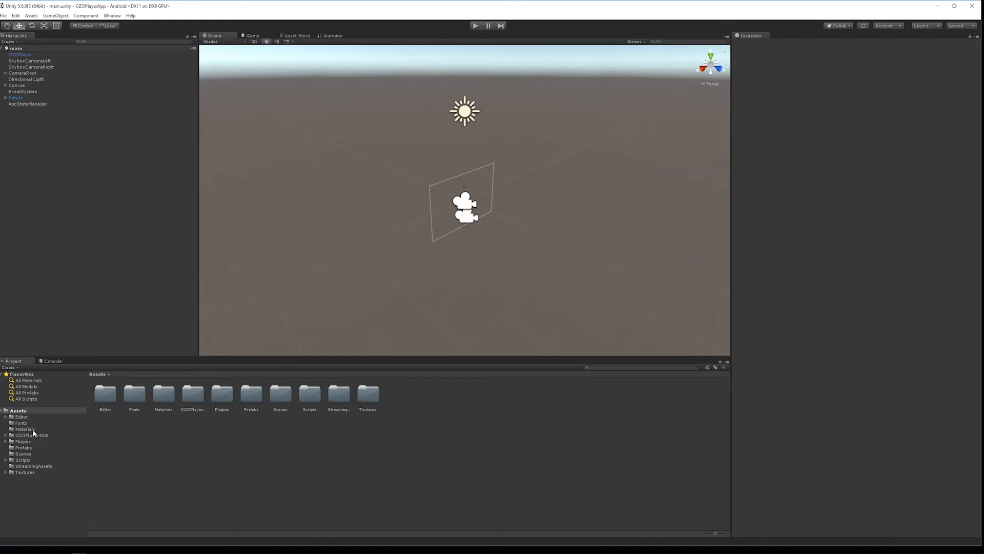
# Select the main scene asset in the Scenes folder to show it in the Inspector.
pyautogui.click(24, 453)
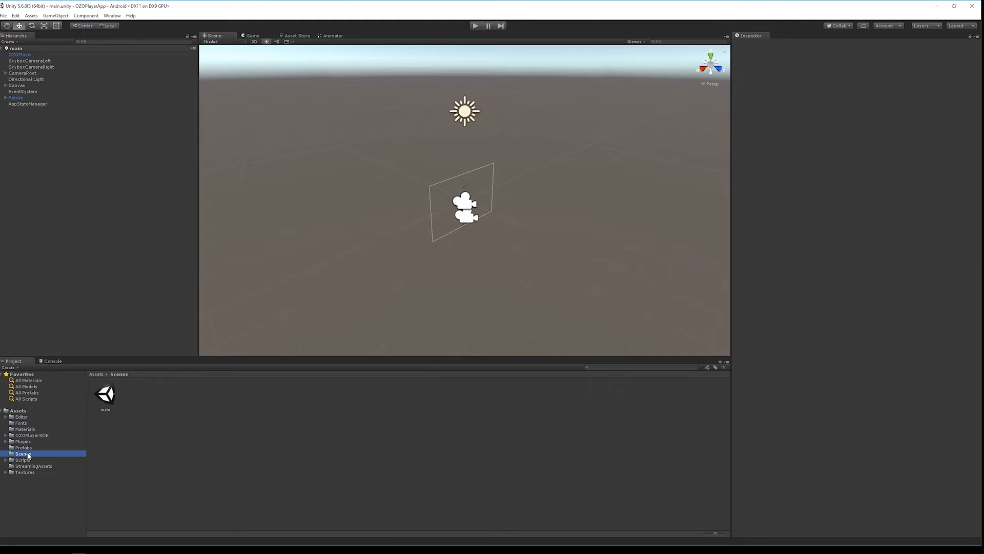
pyautogui.click(105, 394)
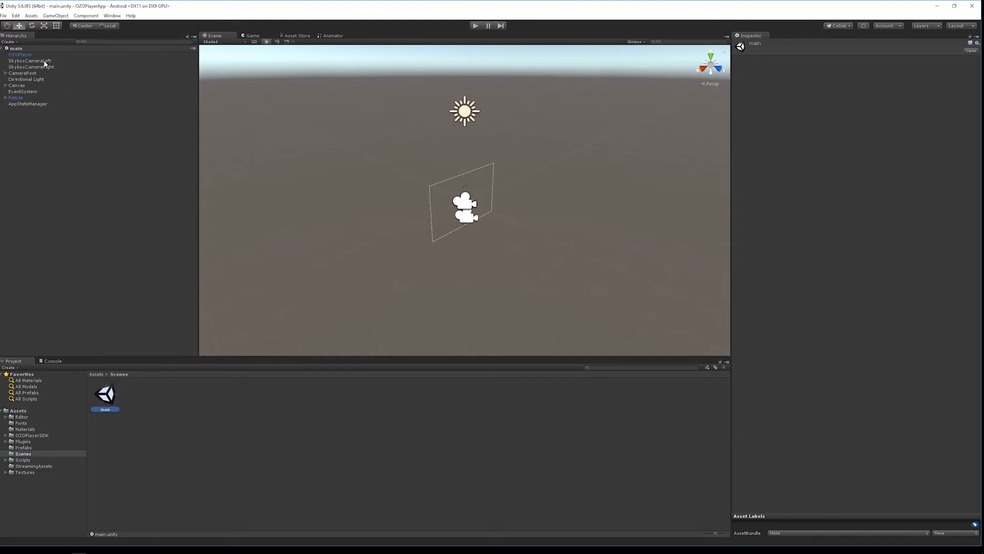
# Enter com.nokia.sampleplayer as the OZOPlayer object's SDK license value.
pyautogui.click(20, 54)
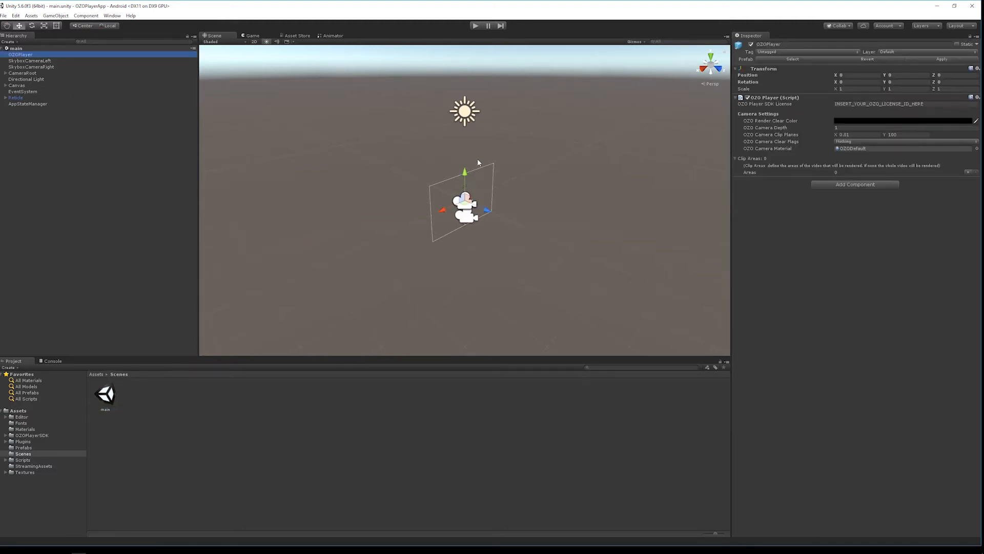
pyautogui.click(878, 104)
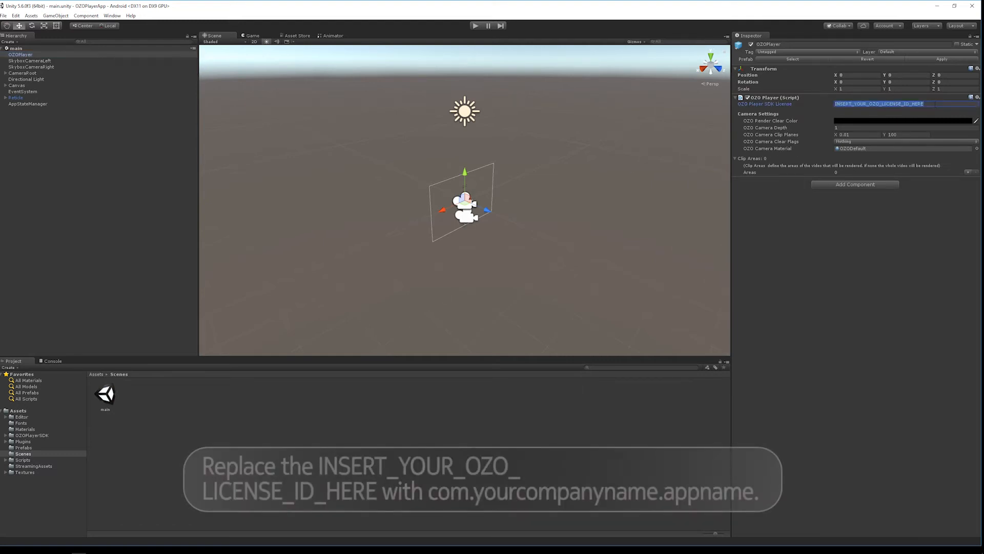
pyautogui.write('com.nokia.sampleplay')
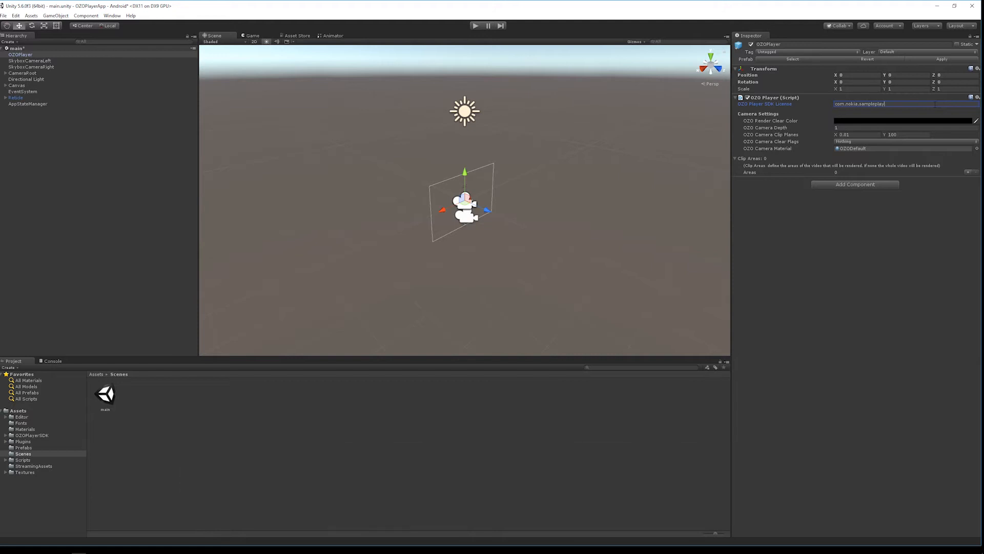
pyautogui.write('r')
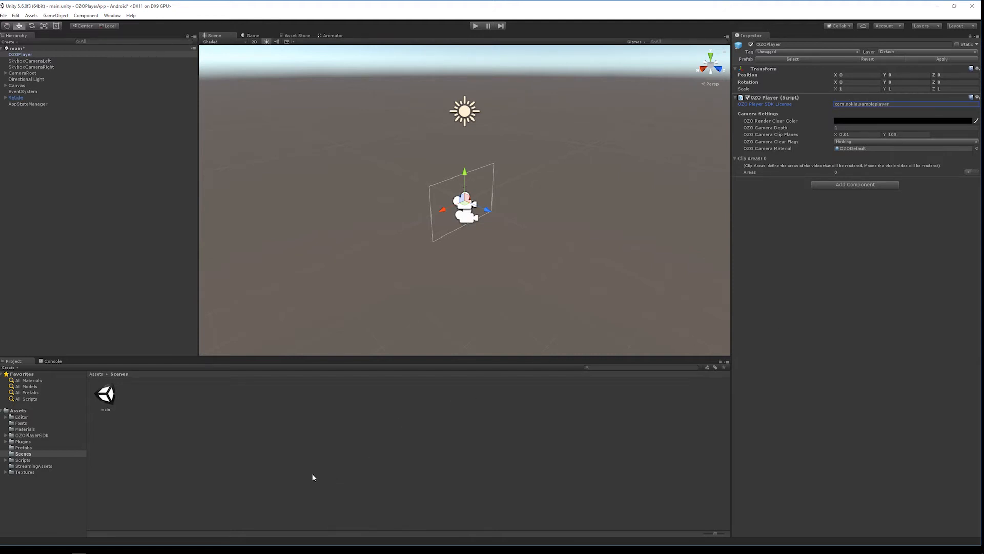
# Browse Plugins/Android/assets, then show the StreamingAssets folder's two files.
pyautogui.click(22, 440)
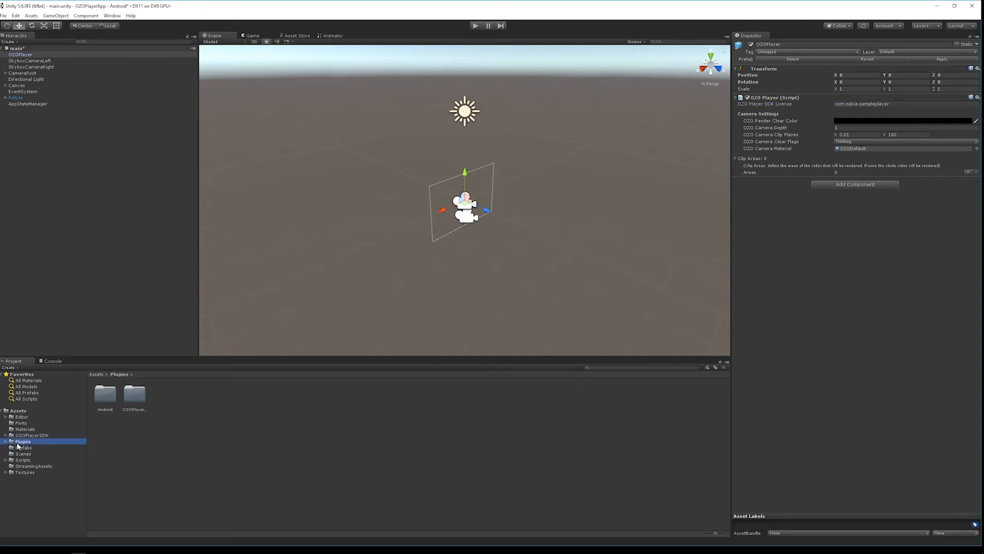
pyautogui.click(5, 441)
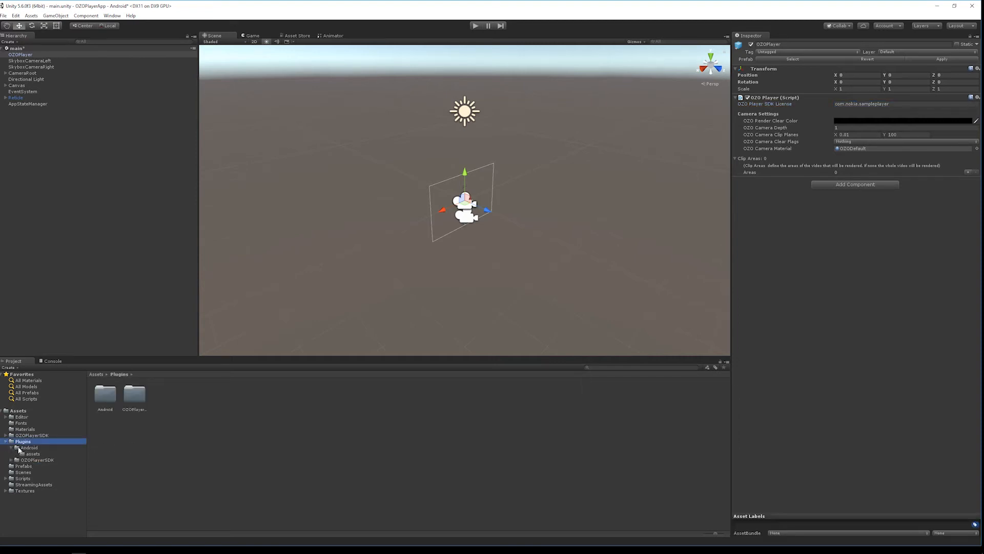
pyautogui.click(32, 453)
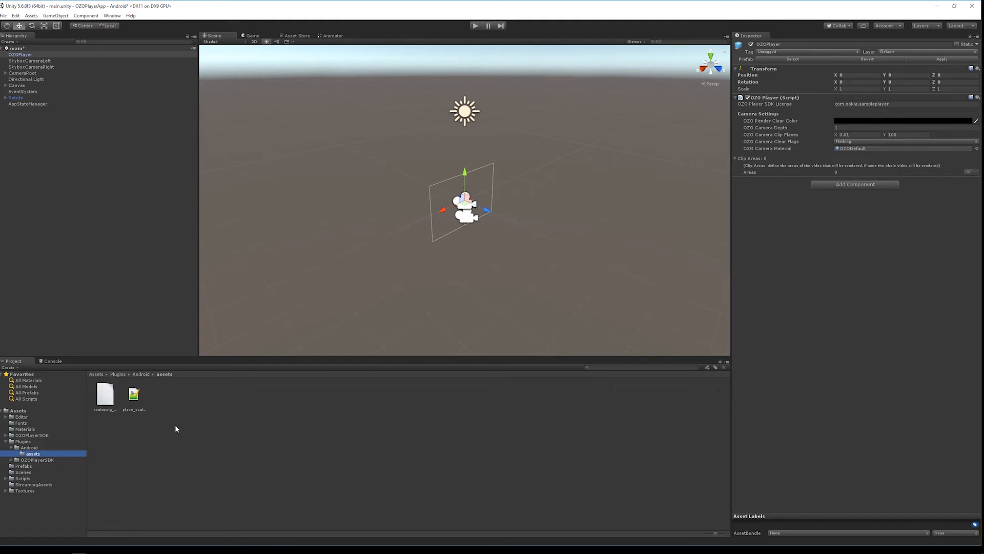
pyautogui.click(33, 485)
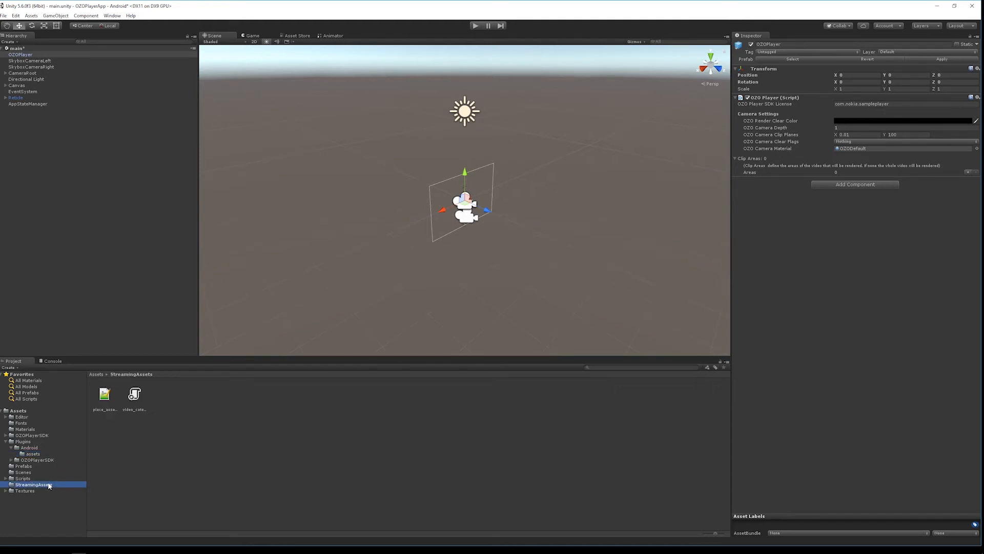
pyautogui.click(33, 483)
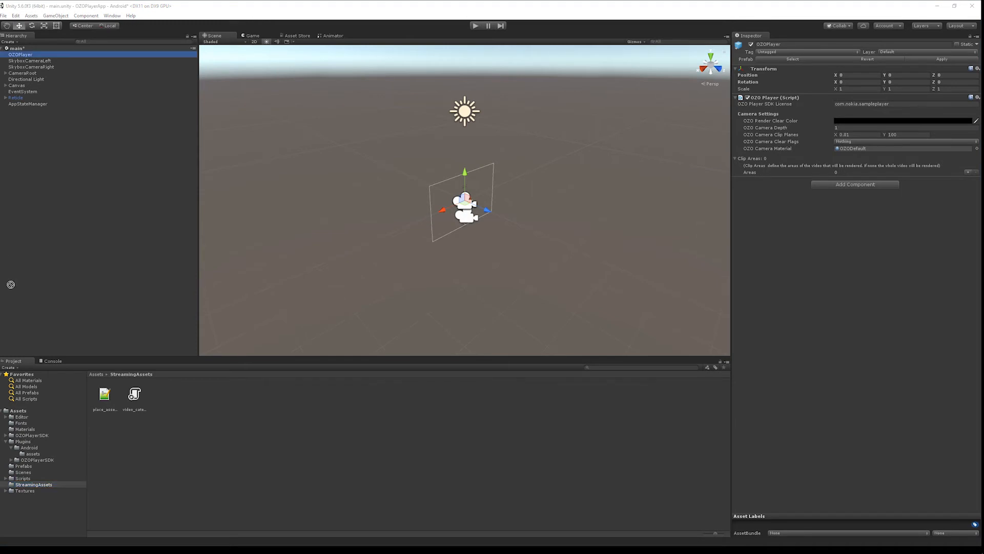
# With the Kirby_Cove video and thumbnail in StreamingAssets, run the scene in Play mode.
pyautogui.click(33, 484)
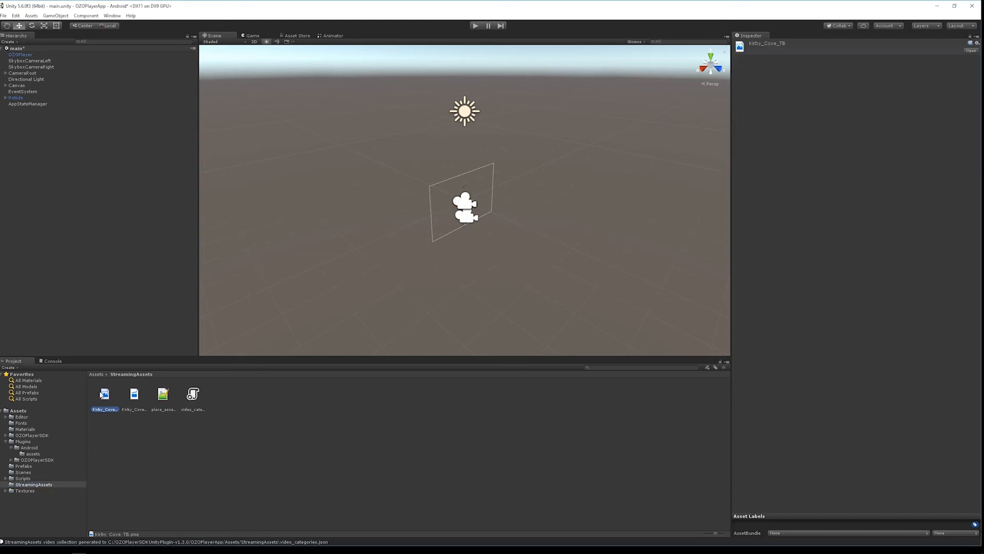
pyautogui.moveTo(429, 124)
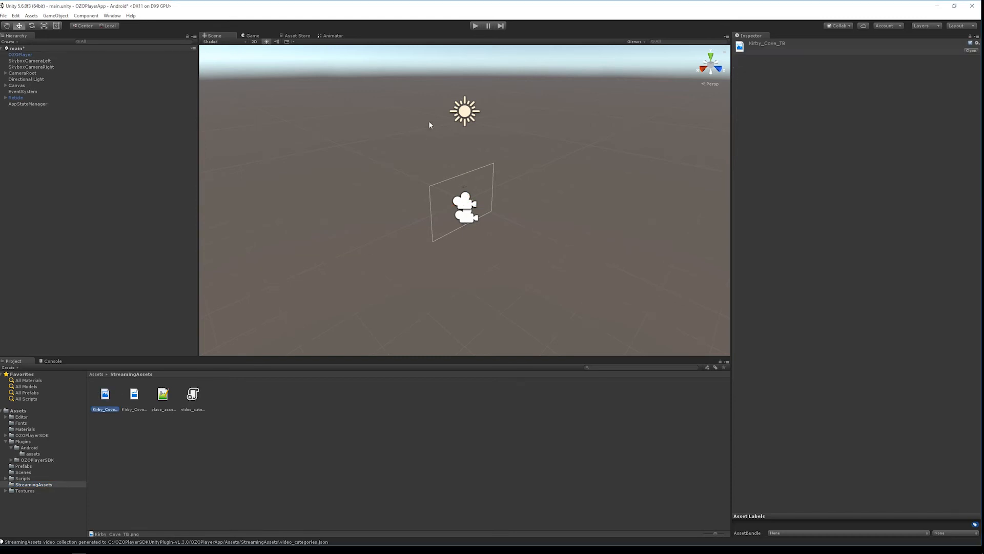
pyautogui.click(476, 26)
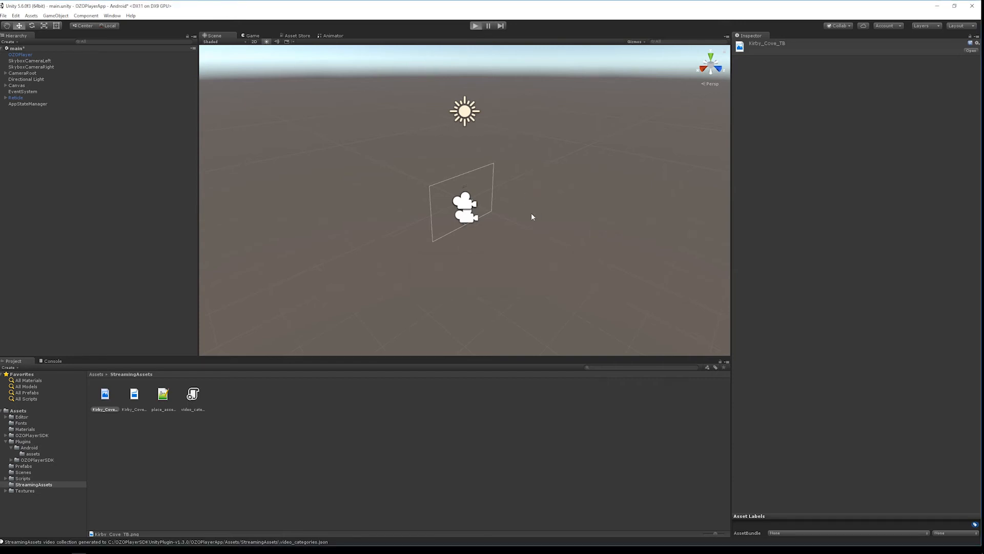
pyautogui.click(475, 24)
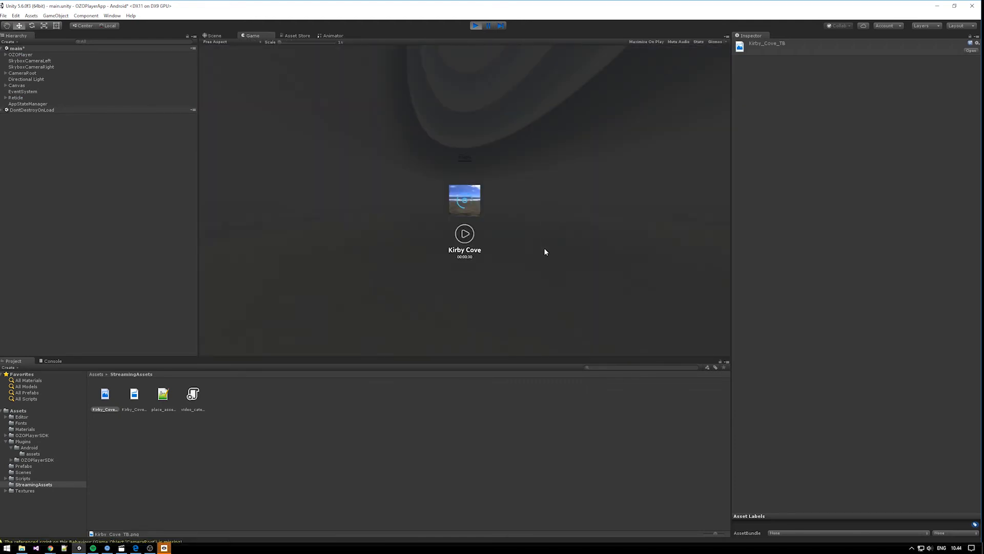
# Exit Play mode and return to the editor Scene view.
pyautogui.click(474, 25)
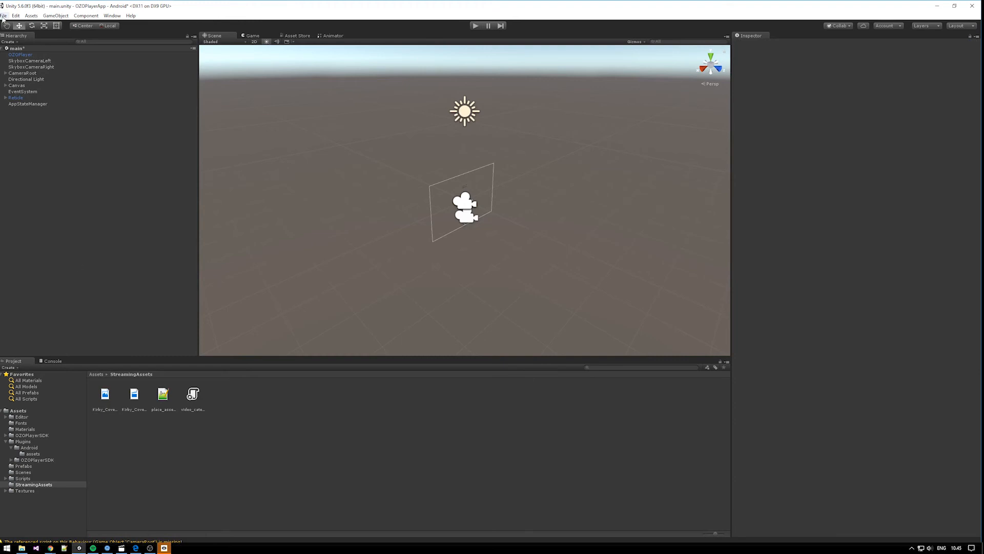
# Build And Run the Android target from Build Settings, saving the app package.
pyautogui.click(4, 15)
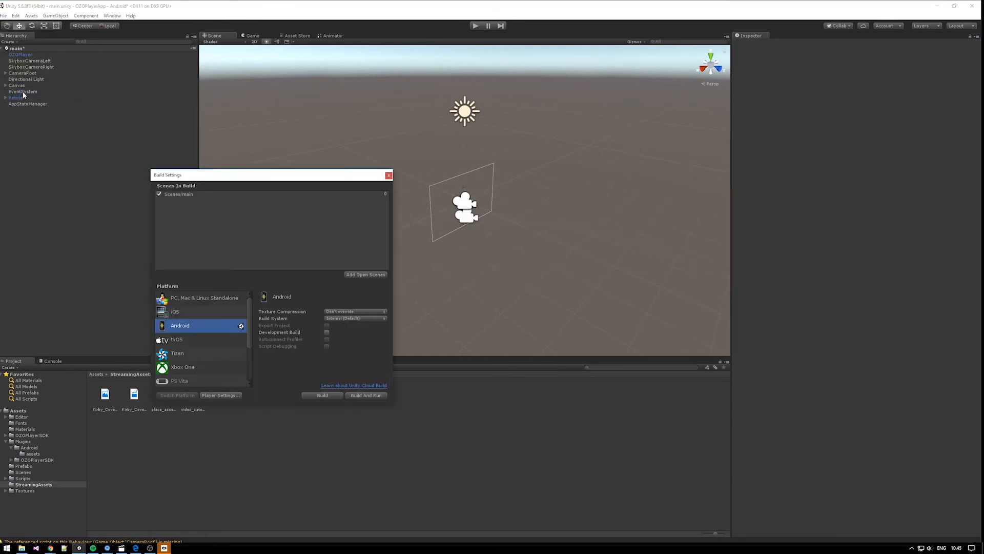
pyautogui.moveTo(214, 357)
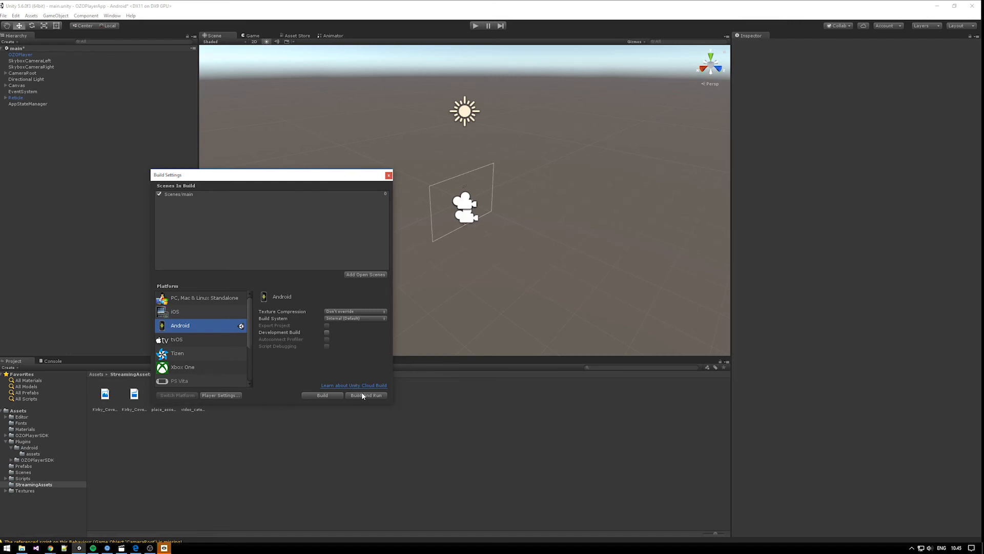
pyautogui.click(366, 395)
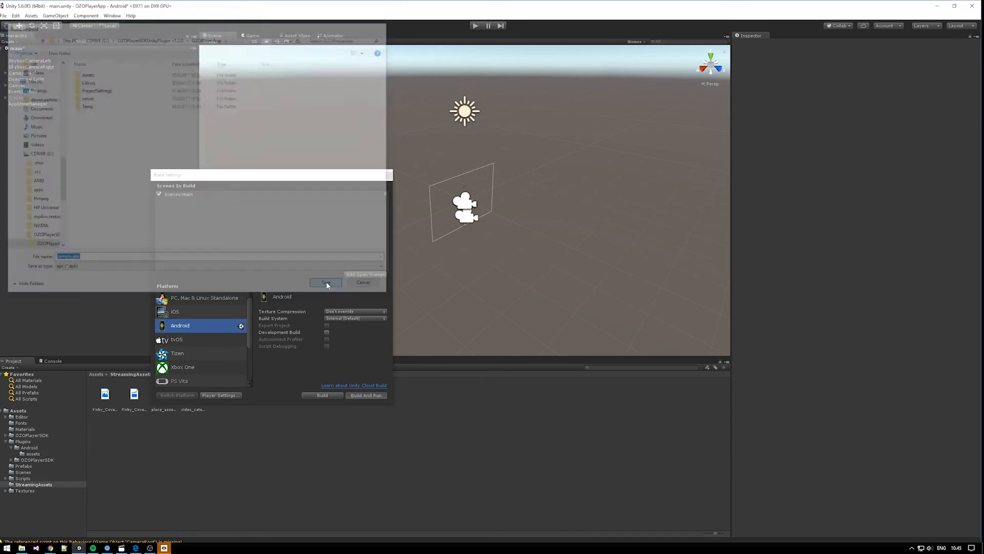
pyautogui.click(326, 281)
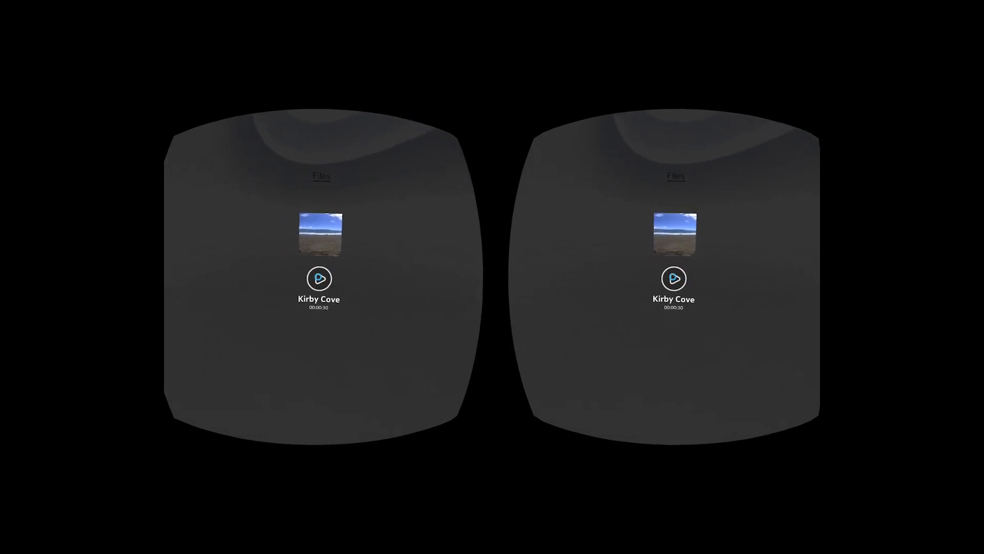
# Start playback of the Kirby Cove 360 video with the Gear VR touchpad.
pyautogui.click(318, 278)
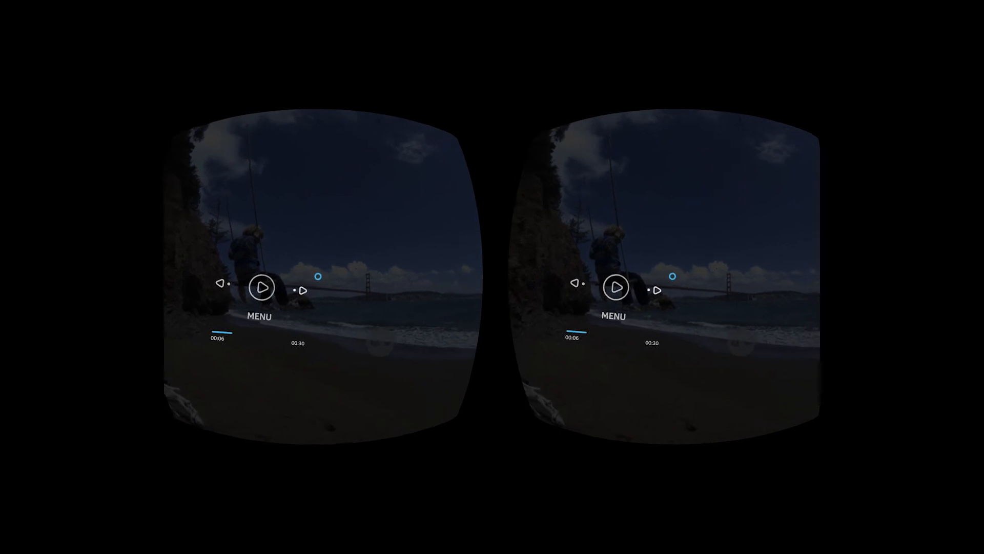